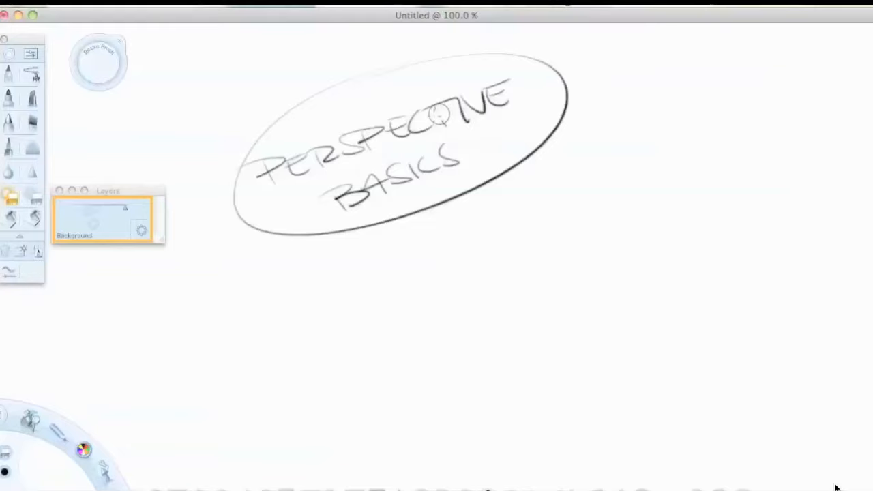
mouse_move(135, 90)
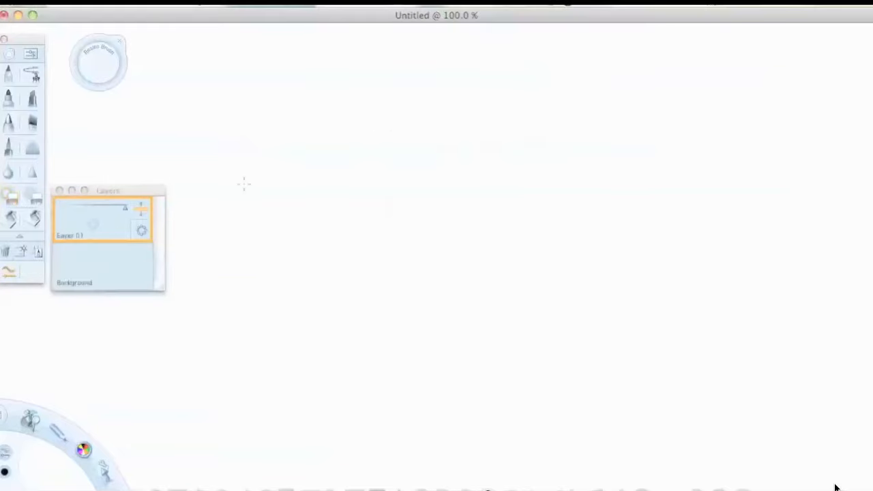
Step: Sketch a large faint tilted ellipse as the car's overall footprint
drag(221, 148, 412, 103)
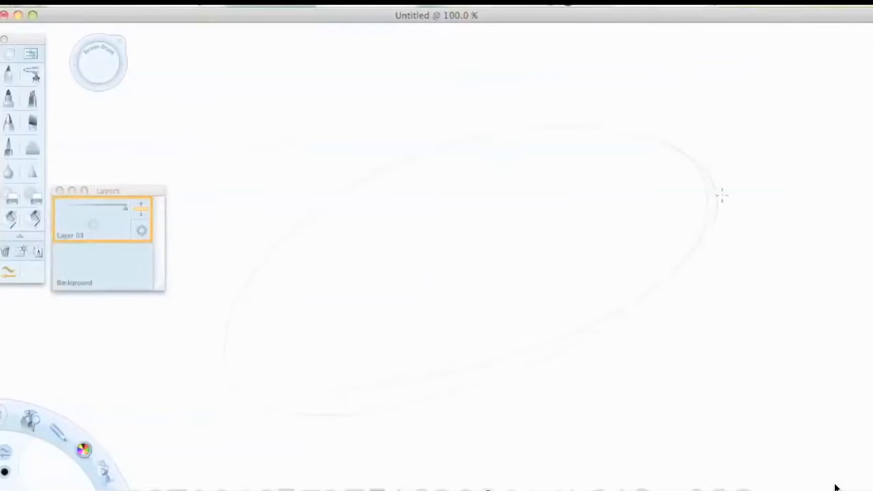
Step: Letter the C4Z label in the top-left corner of the canvas
drag(166, 102, 259, 82)
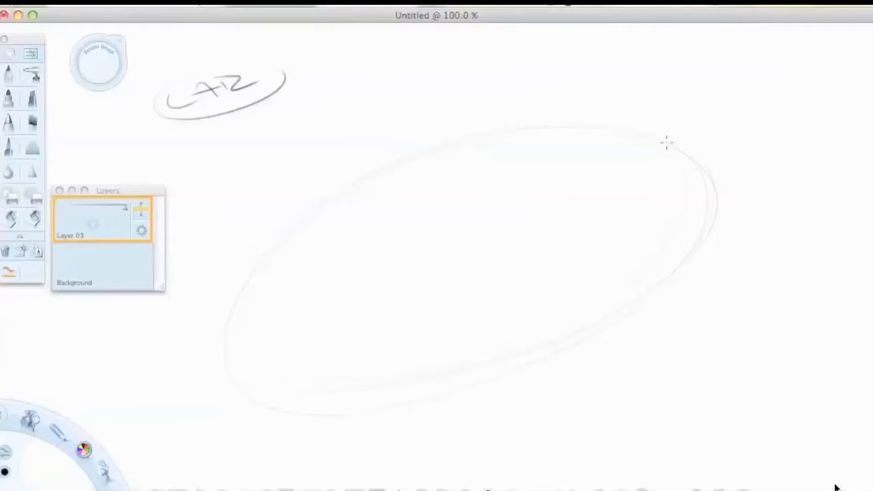
mouse_move(616, 197)
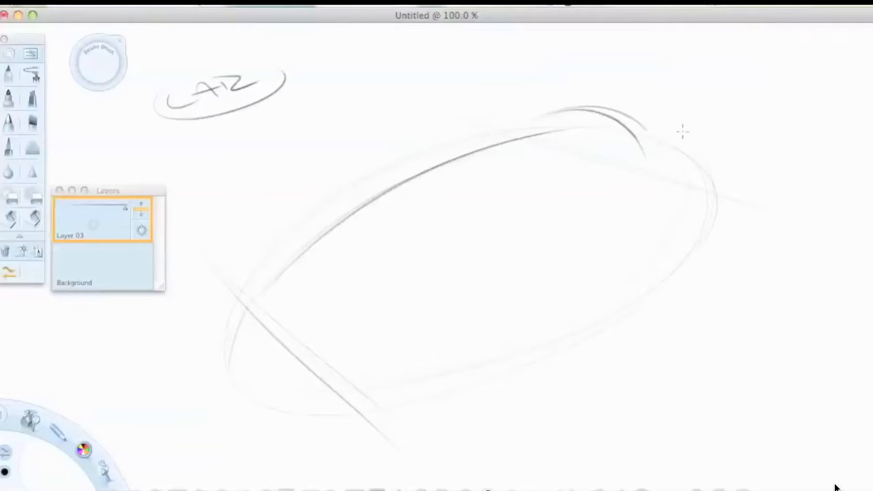
mouse_move(663, 226)
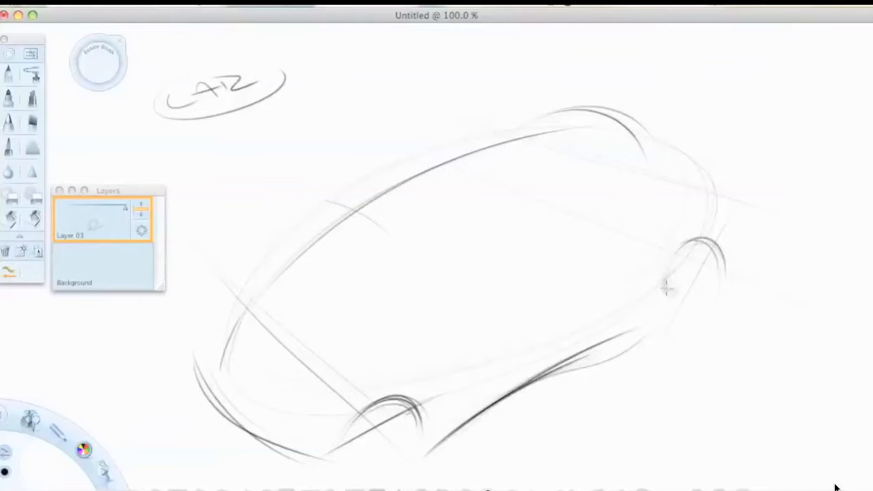
Step: Draw wheel ellipses with rim spokes inside the front and rear arches
drag(688, 273, 675, 307)
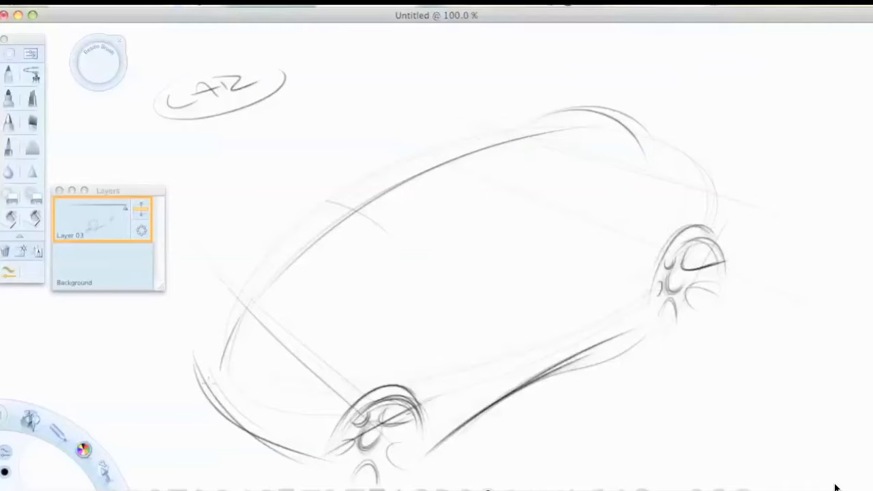
Step: Refine the rough into darker windows, headlights and body lines, then hatch side shadows
drag(416, 211, 449, 218)
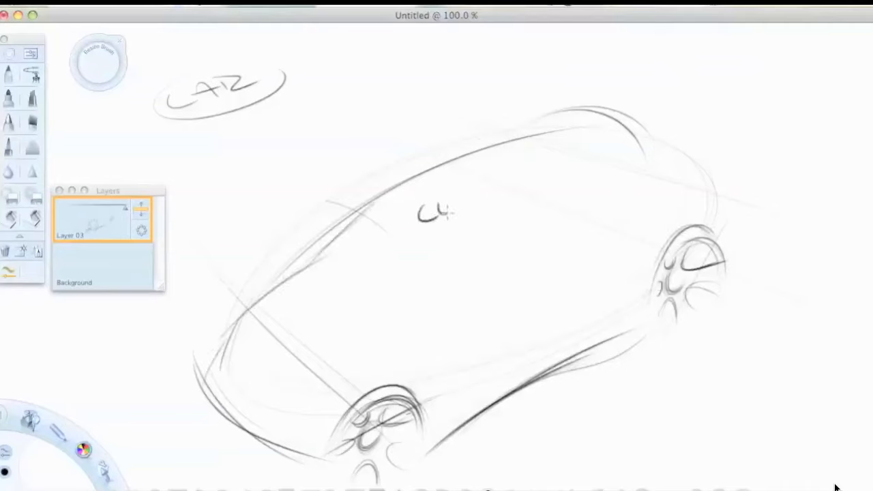
drag(415, 204, 525, 234)
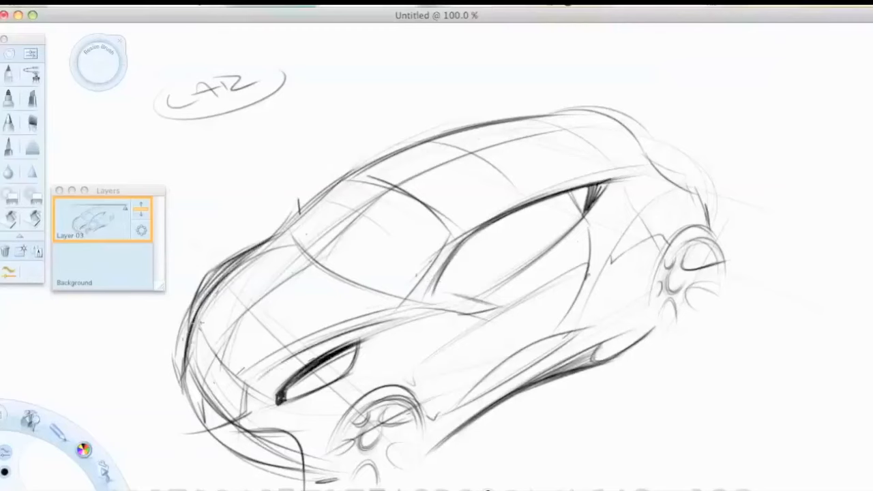
drag(286, 368, 354, 348)
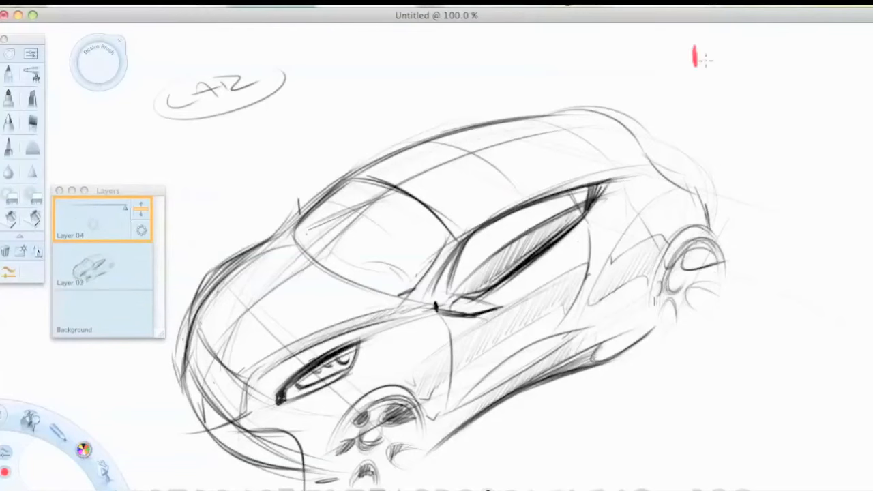
Step: Write the red '1. General Shape' step title at the top of the canvas
drag(693, 57, 804, 57)
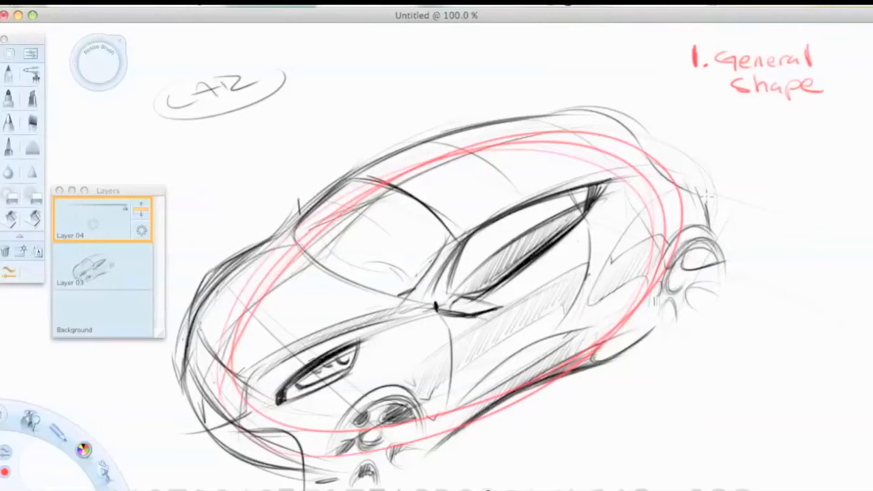
mouse_move(709, 193)
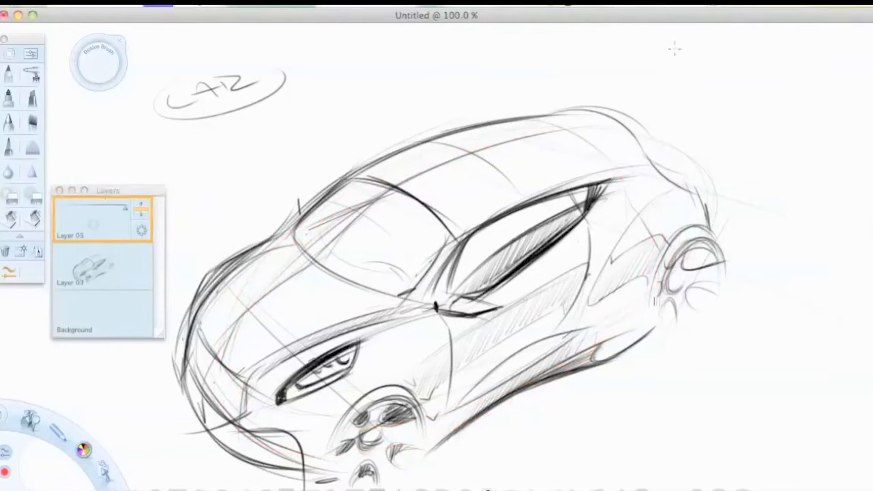
Step: Mark the red '2. Center line' running along the car's roof and hood
drag(661, 61, 777, 102)
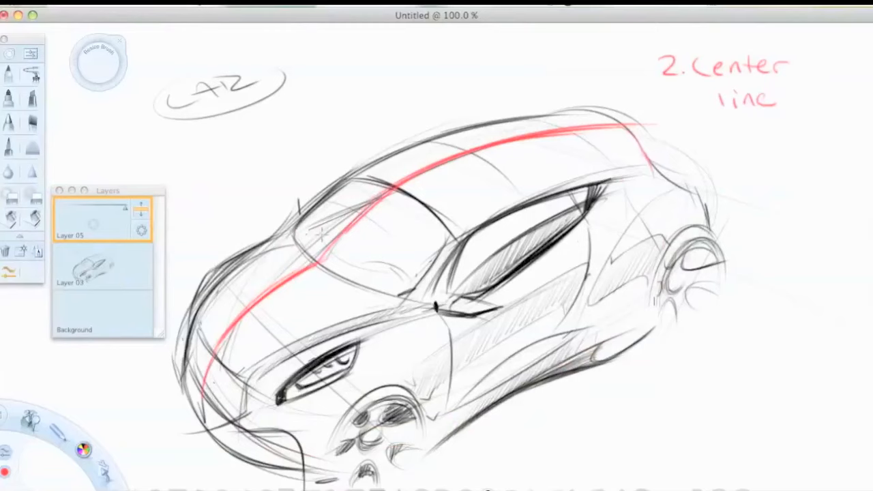
mouse_move(253, 278)
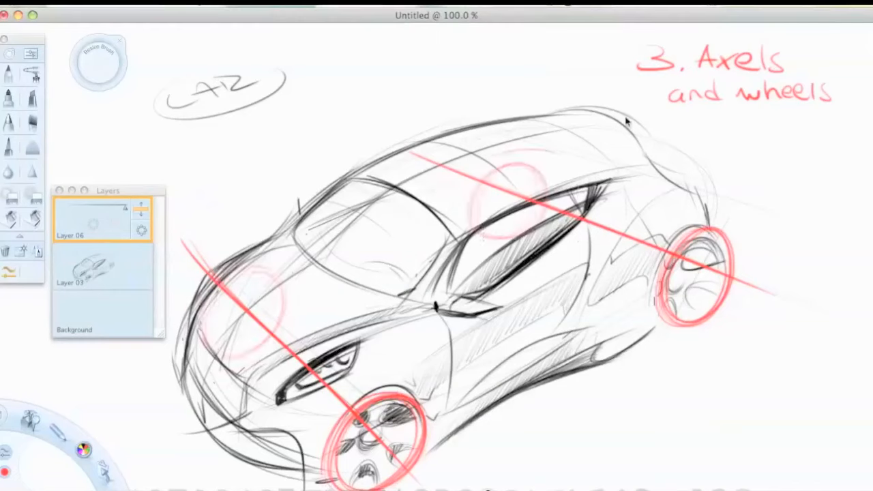
mouse_move(620, 80)
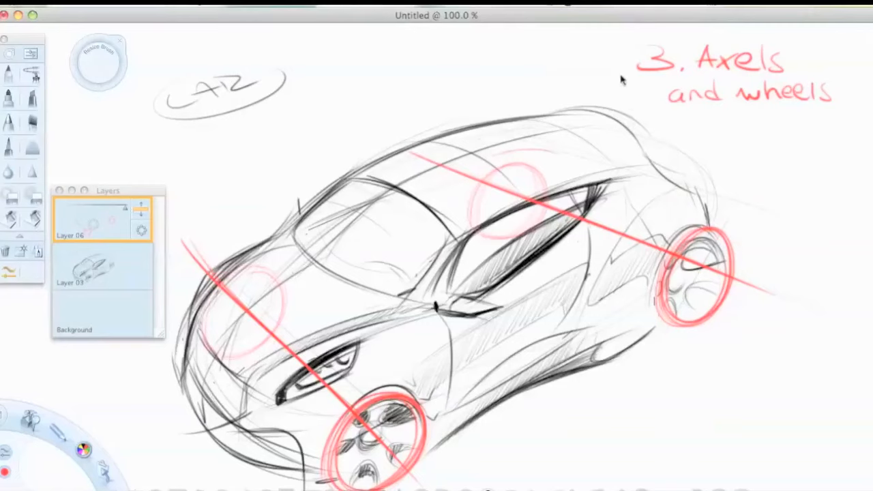
Step: Add Layer 07 and write the red '4. Define shape' title at top-right
click(82, 225)
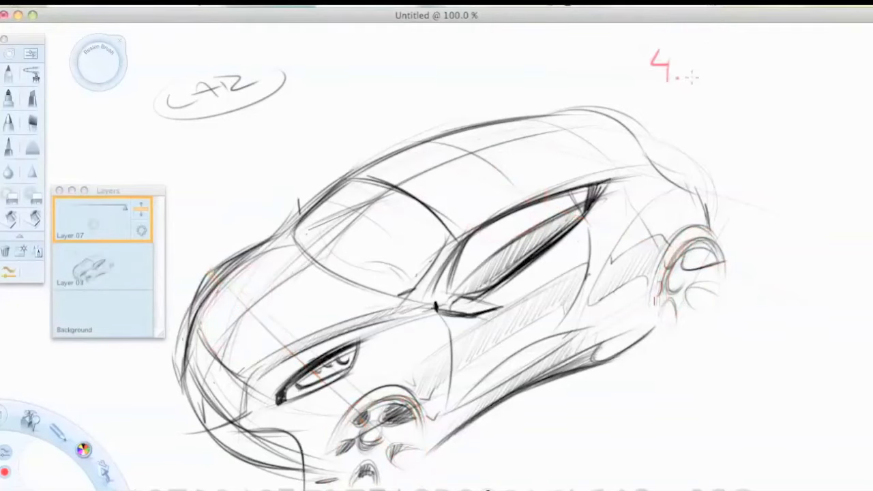
drag(689, 62, 777, 120)
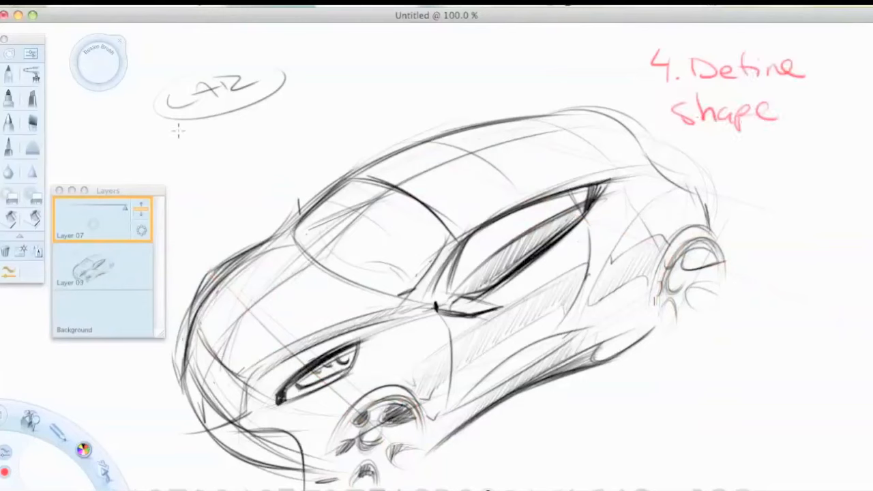